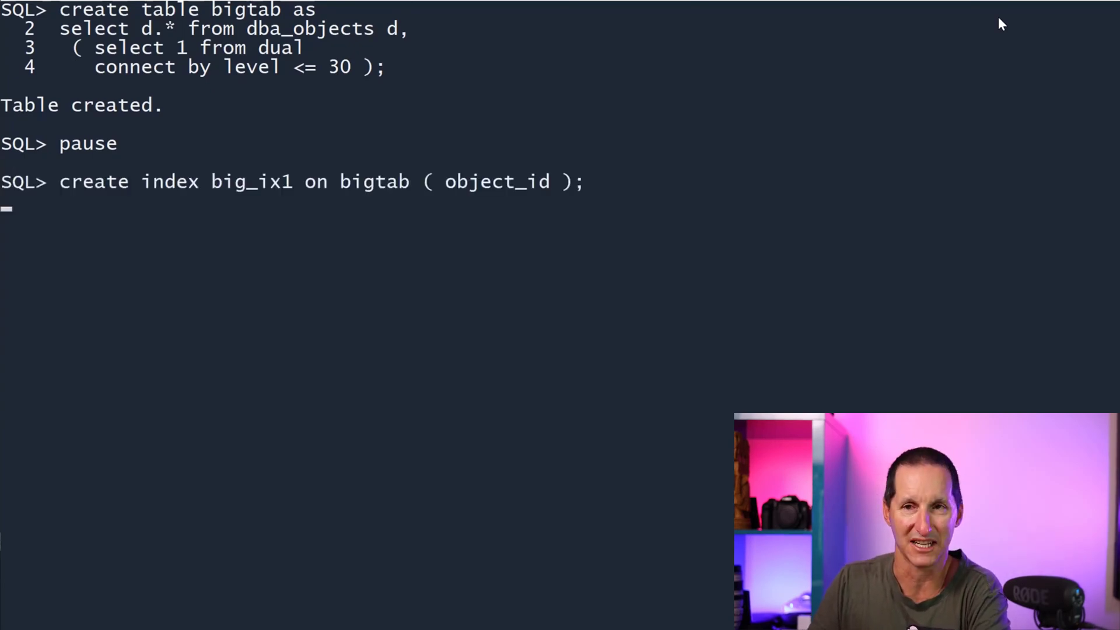
Continue the script to build BIG_IX1 and BIG_IX2 on BIGTAB, each measuring roughly 44–45 MB
key("Return")
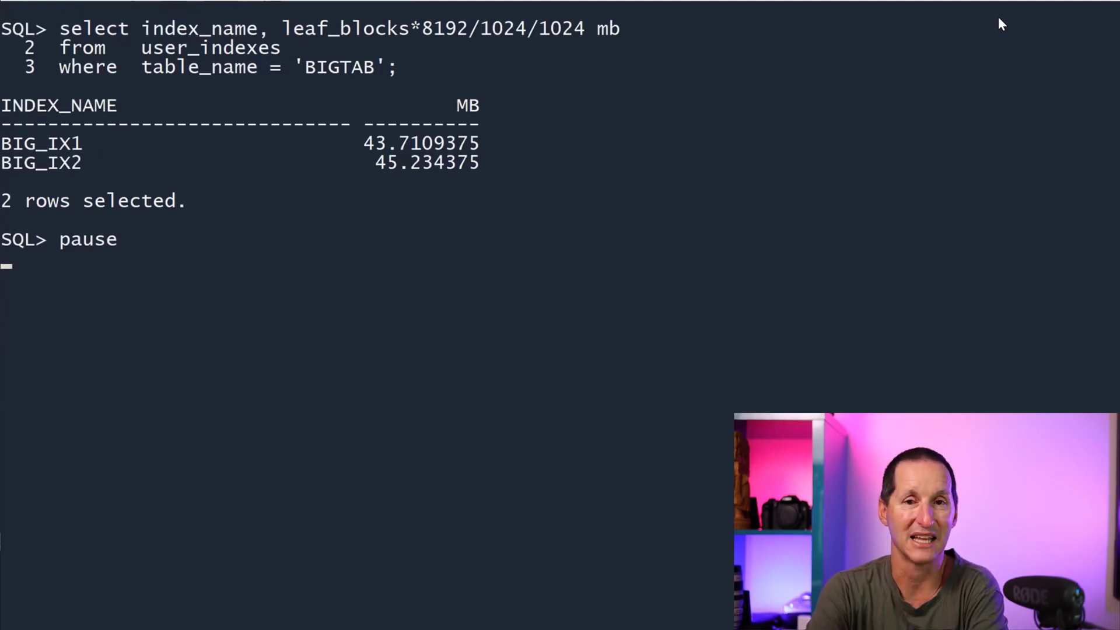
mouse_move(370, 148)
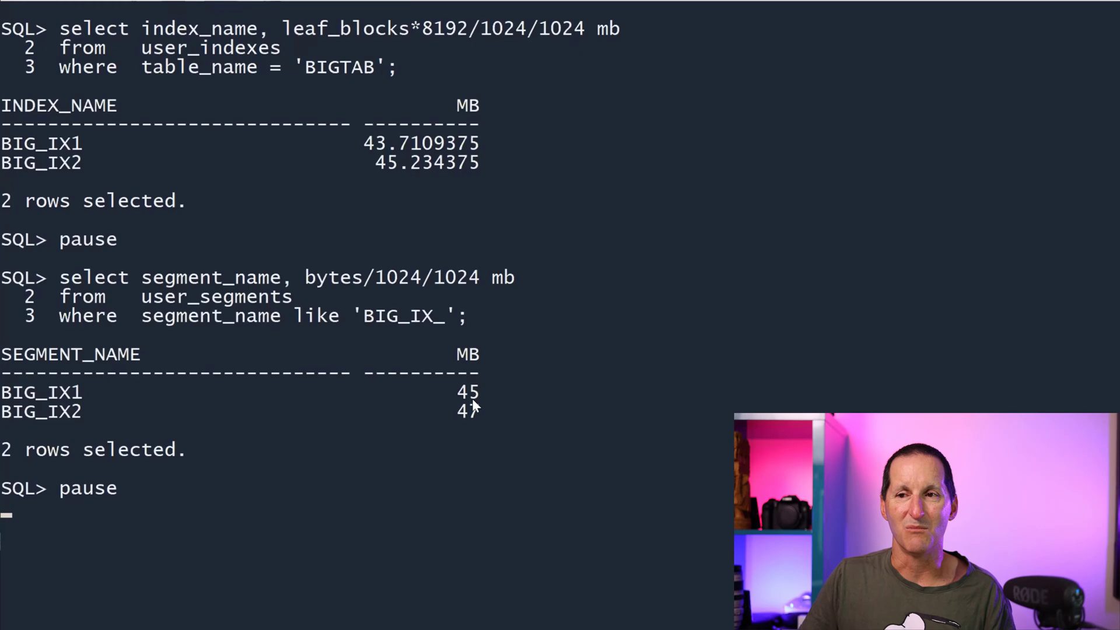
mouse_move(589, 463)
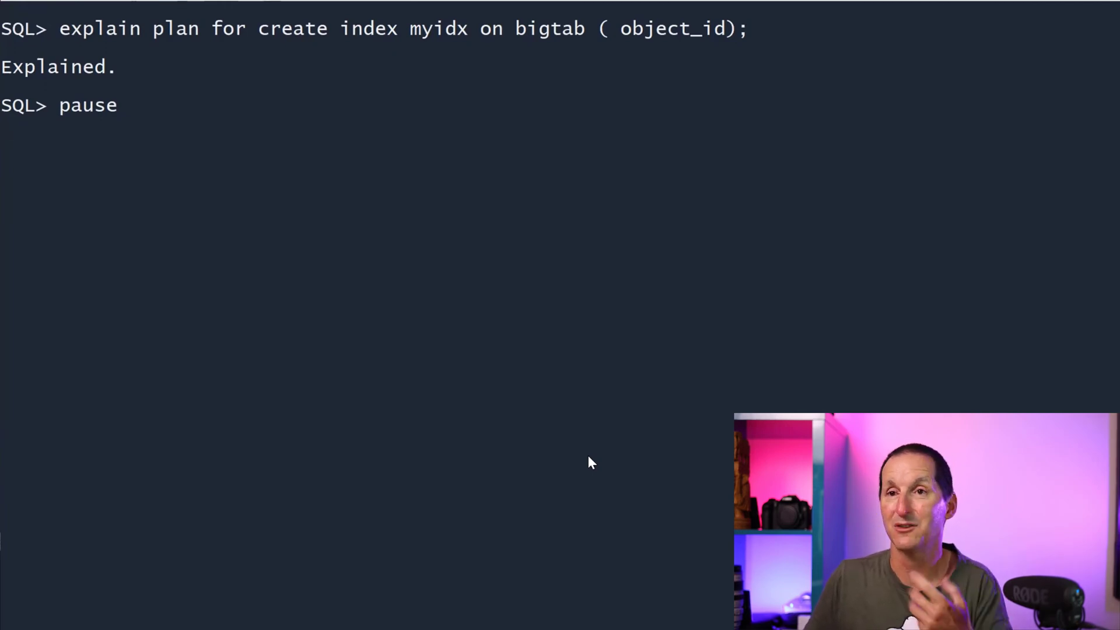
Display the explain plan for MYIDX on BIGTAB(object_id), estimating a 60 MB index
key("Return")
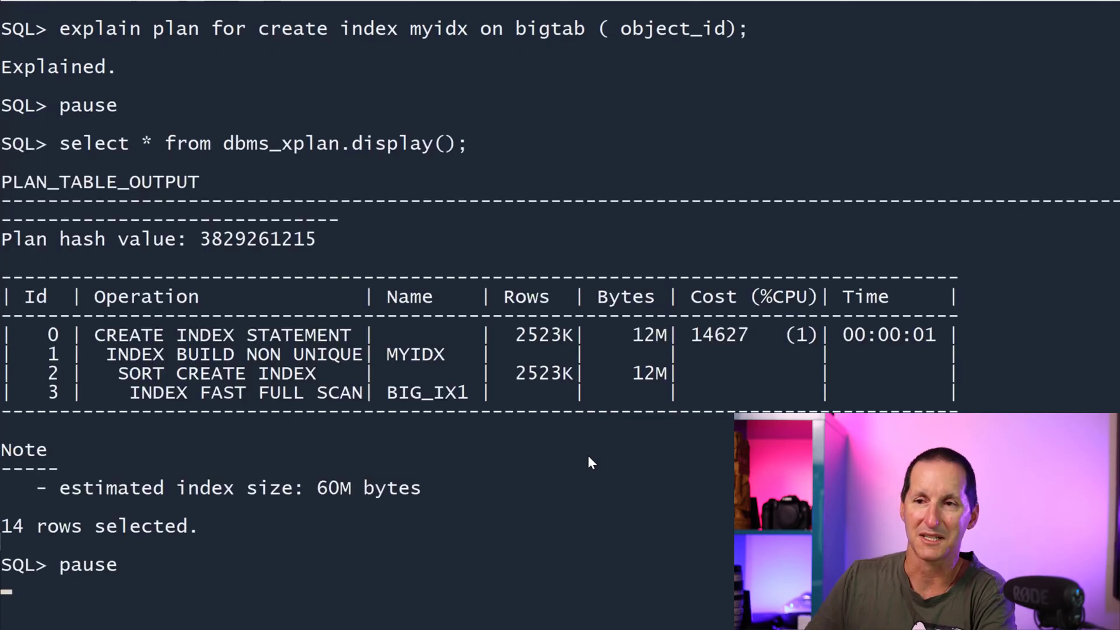
mouse_move(240, 333)
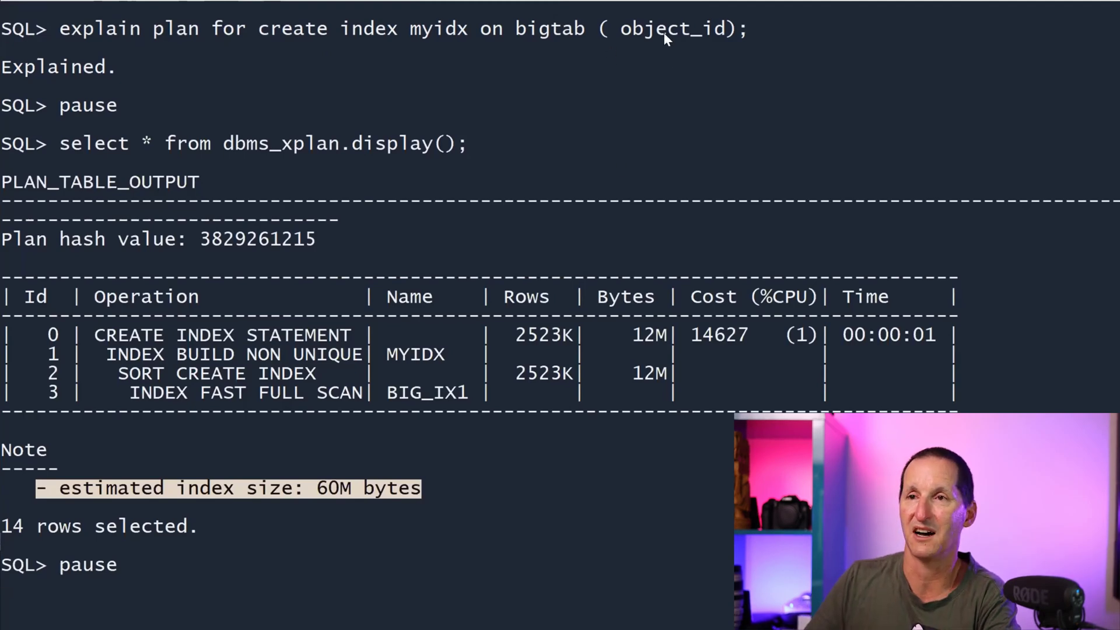
mouse_move(570, 555)
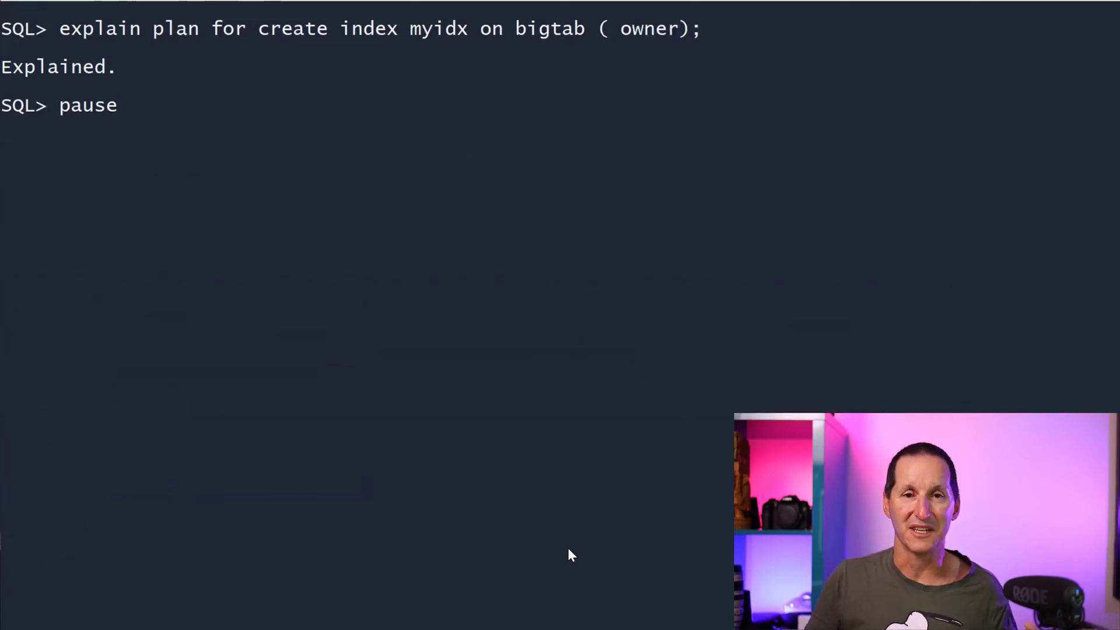
Show BIG_IX3 at 17 MB and highlight DEFAULT_COLLATION's 1,955,340 nulls
key("Return")
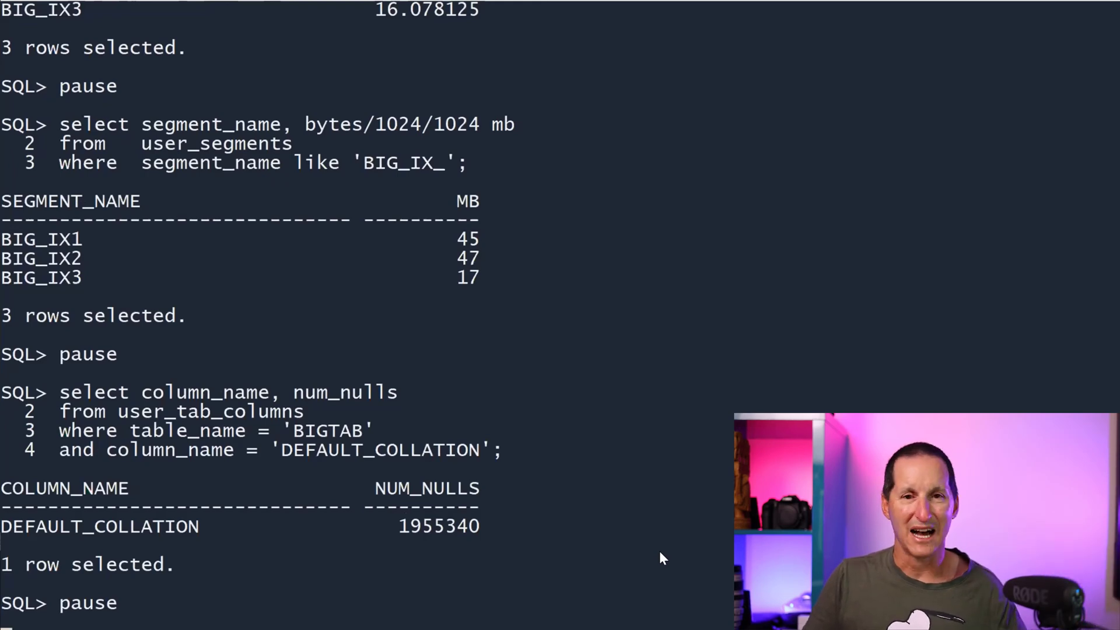
mouse_move(411, 536)
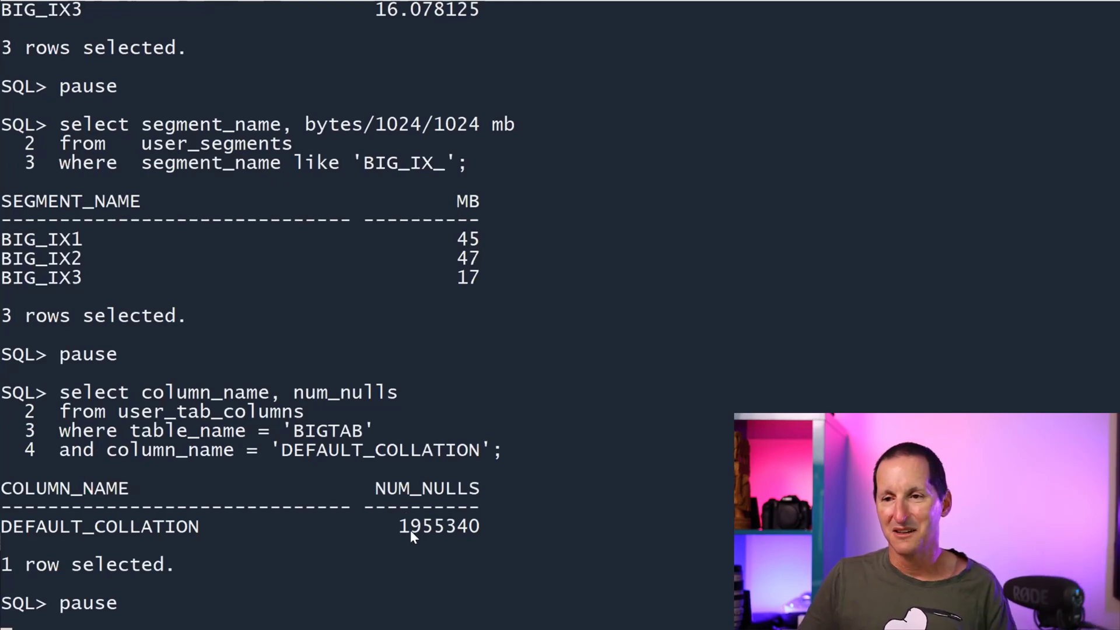
double_click(438, 526)
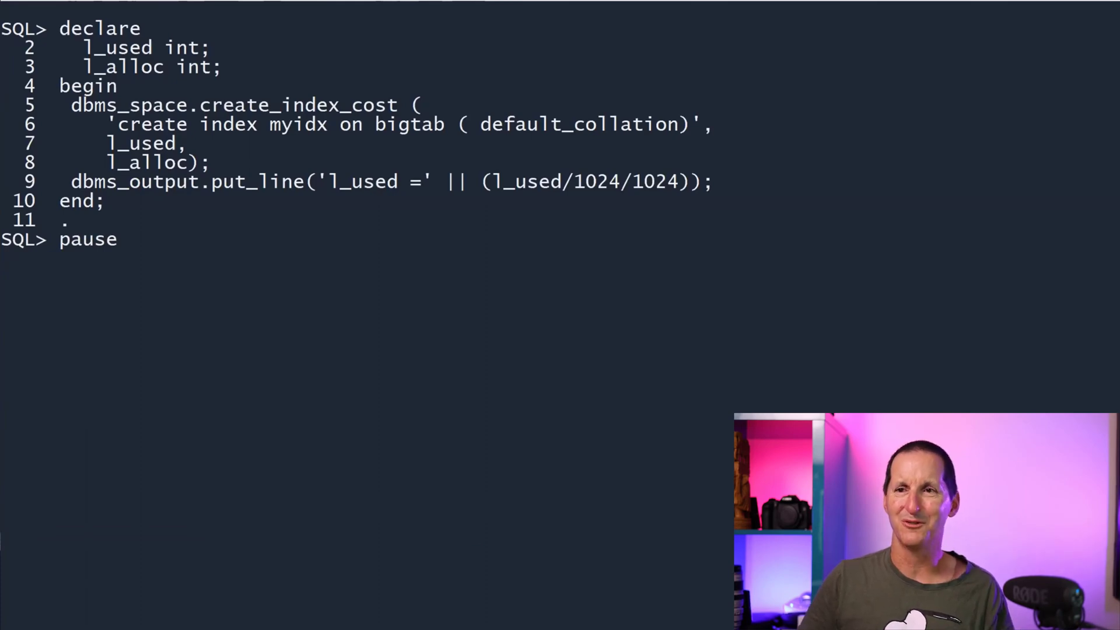
Highlight the dbms_space.create_index_cost call and run the object_id index cost estimate
double_click(128, 105)
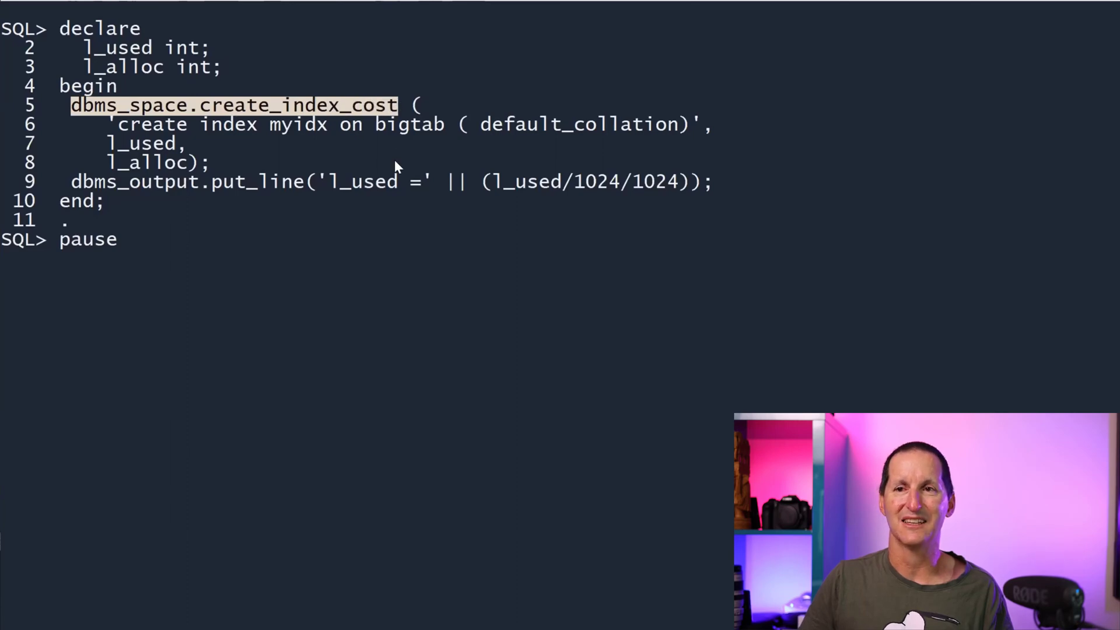
mouse_move(247, 130)
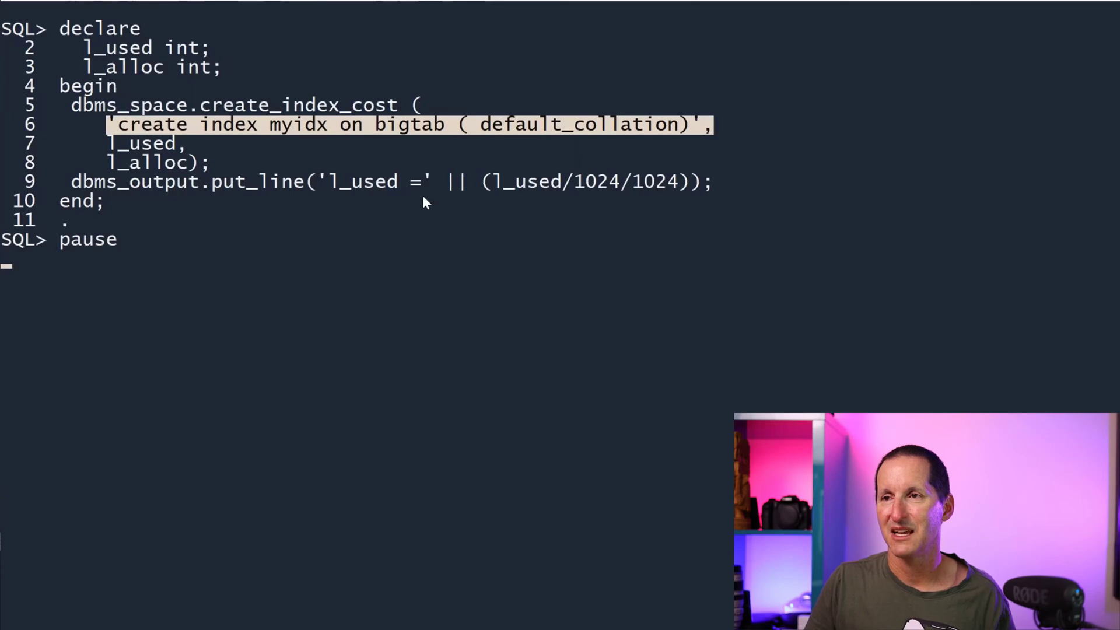
mouse_move(172, 149)
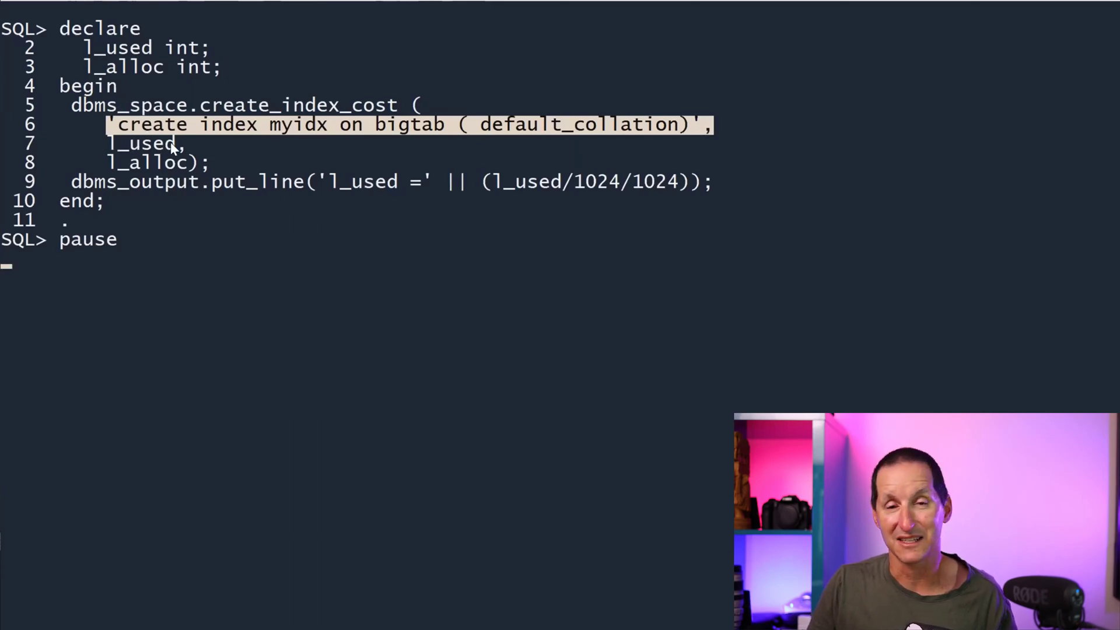
mouse_move(405, 430)
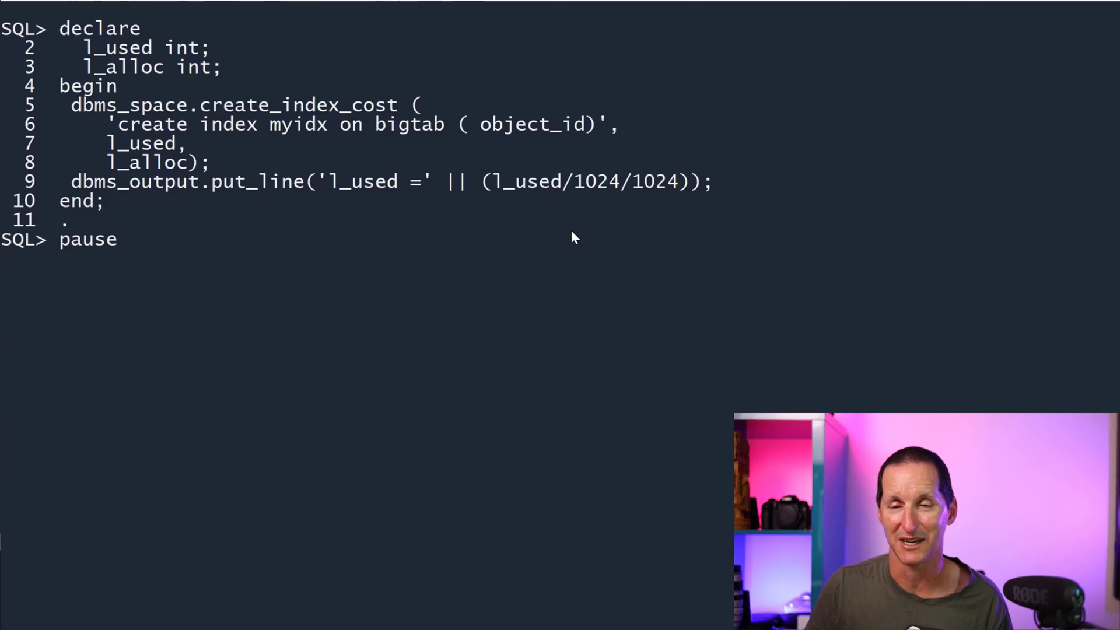
key("Return")
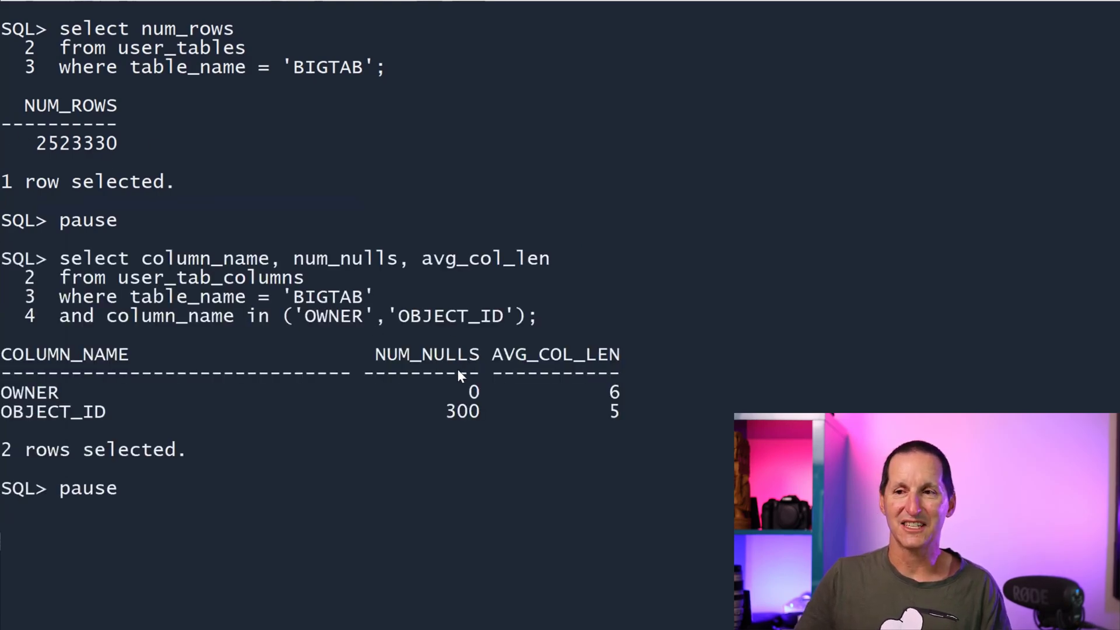
mouse_move(260, 394)
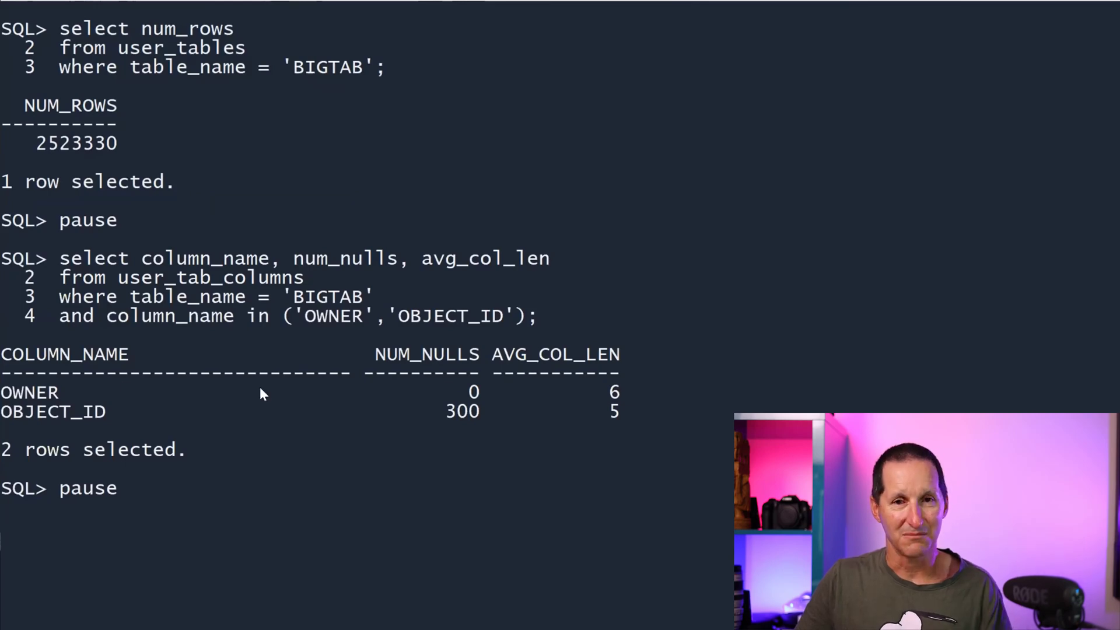
mouse_move(461, 420)
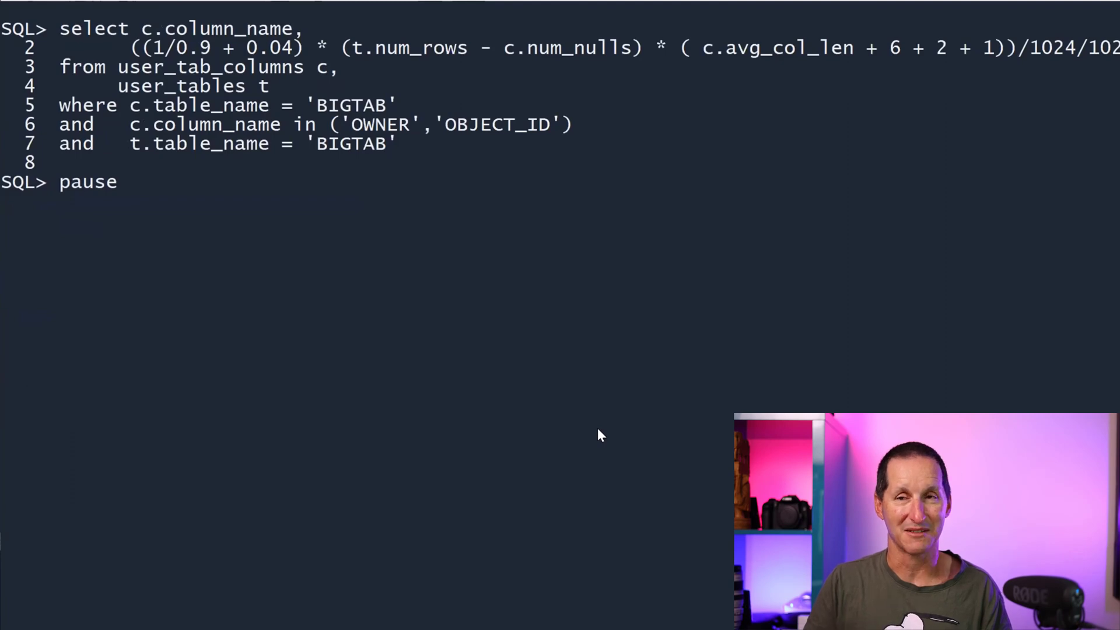
Highlight c.num_nulls and run the size formula, returning 41.55 MB for OWNER and 38.78 MB for OBJECT_ID
double_click(178, 48)
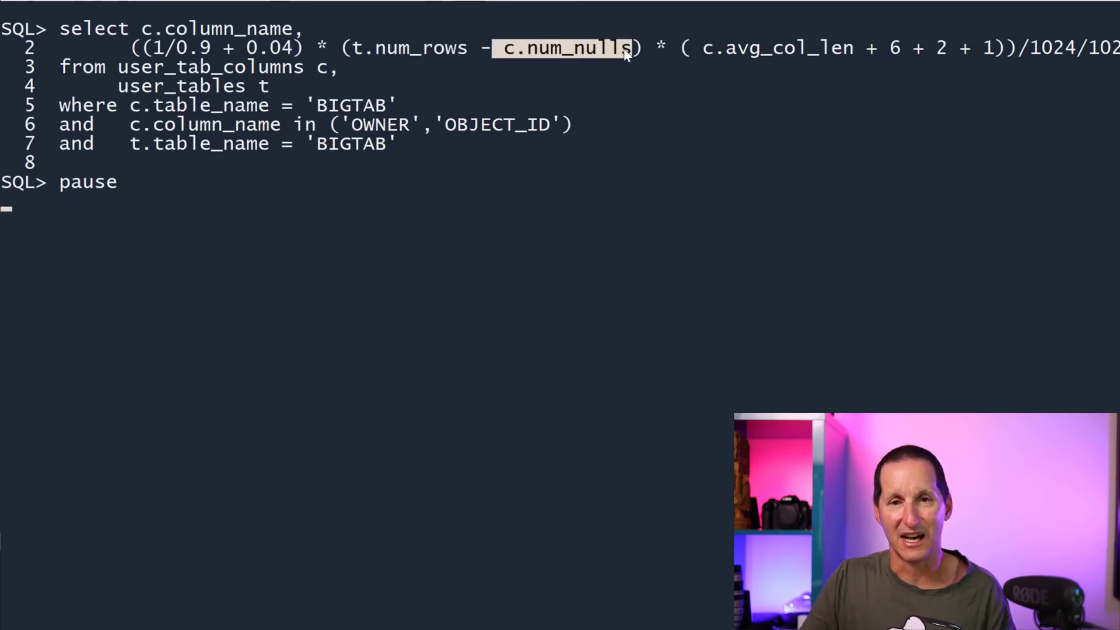
mouse_move(679, 218)
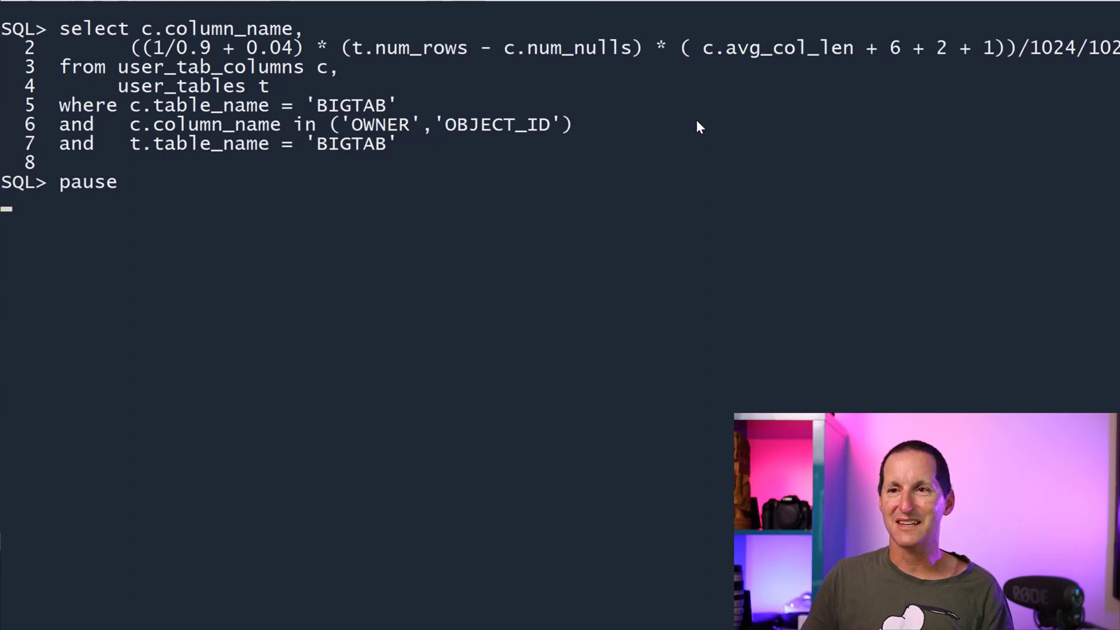
key("Return")
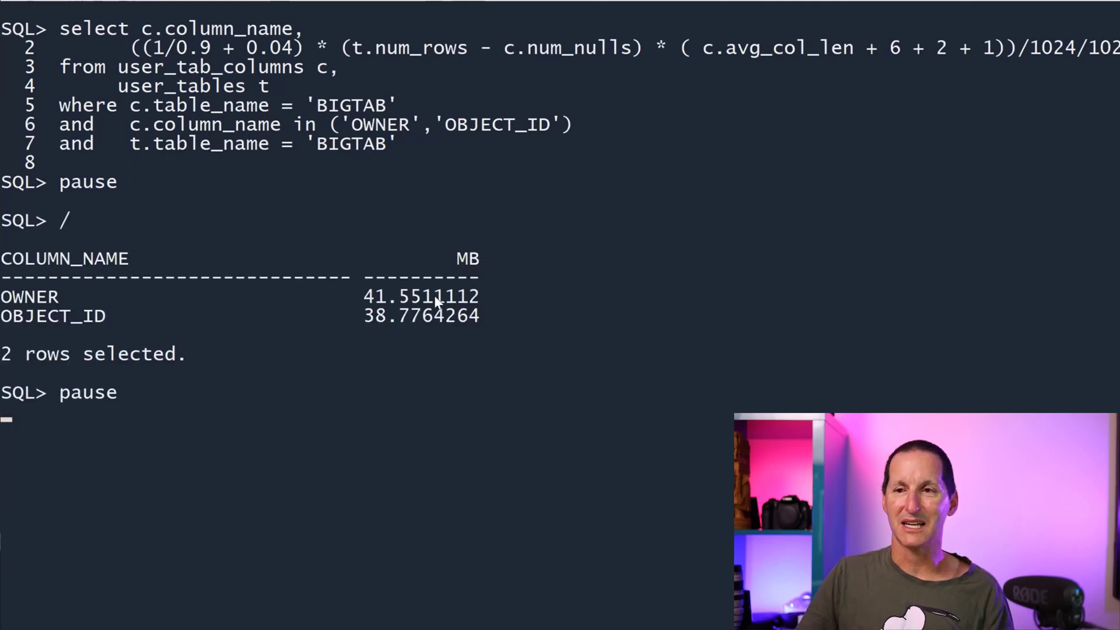
mouse_move(528, 311)
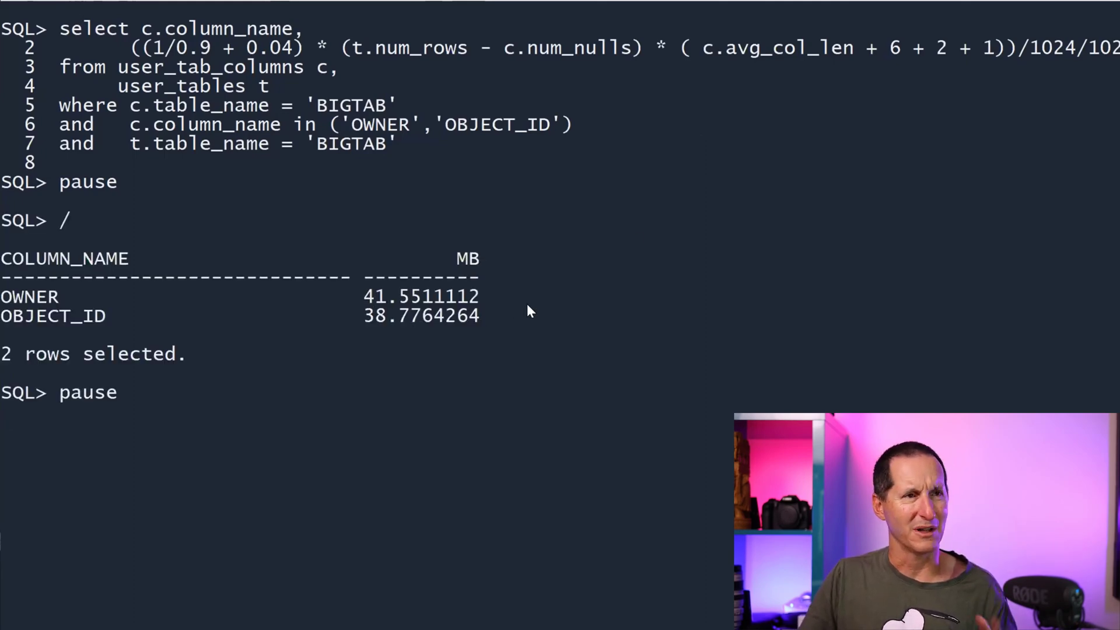
mouse_move(500, 332)
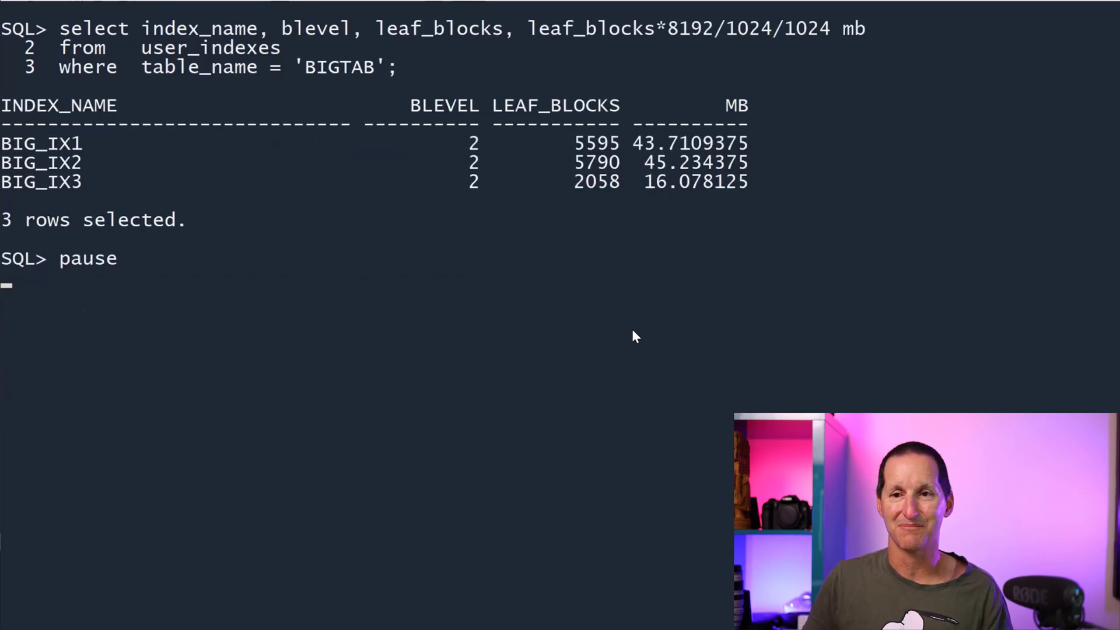
mouse_move(391, 176)
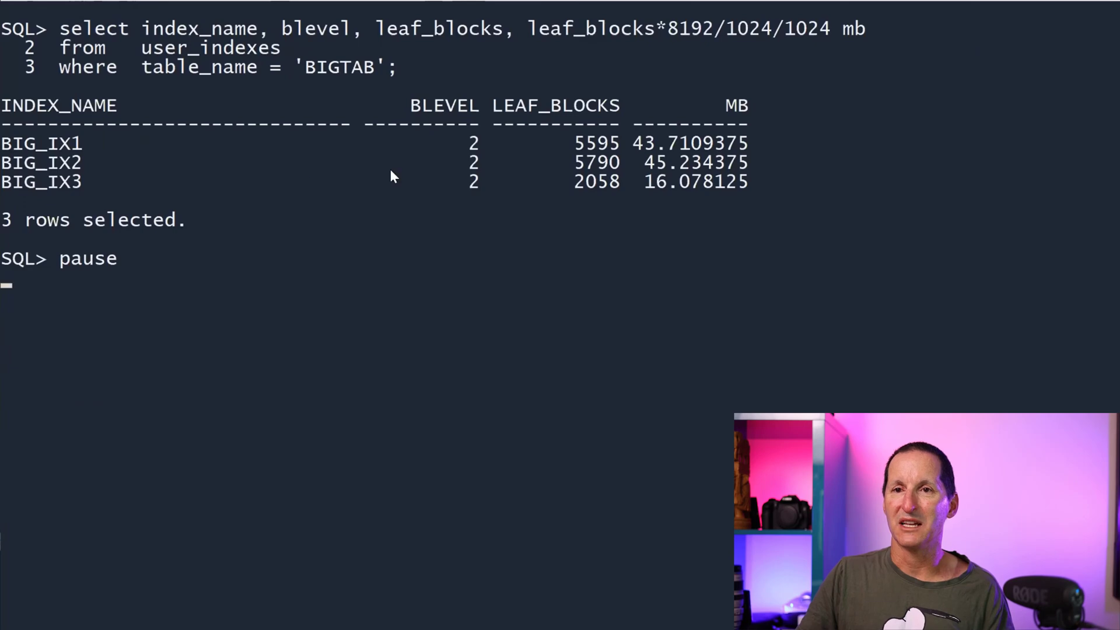
Compare DEFAULT_COLLATION's avg_col_len of 5 against its actual average length of 14 from BIGTAB
double_click(40, 182)
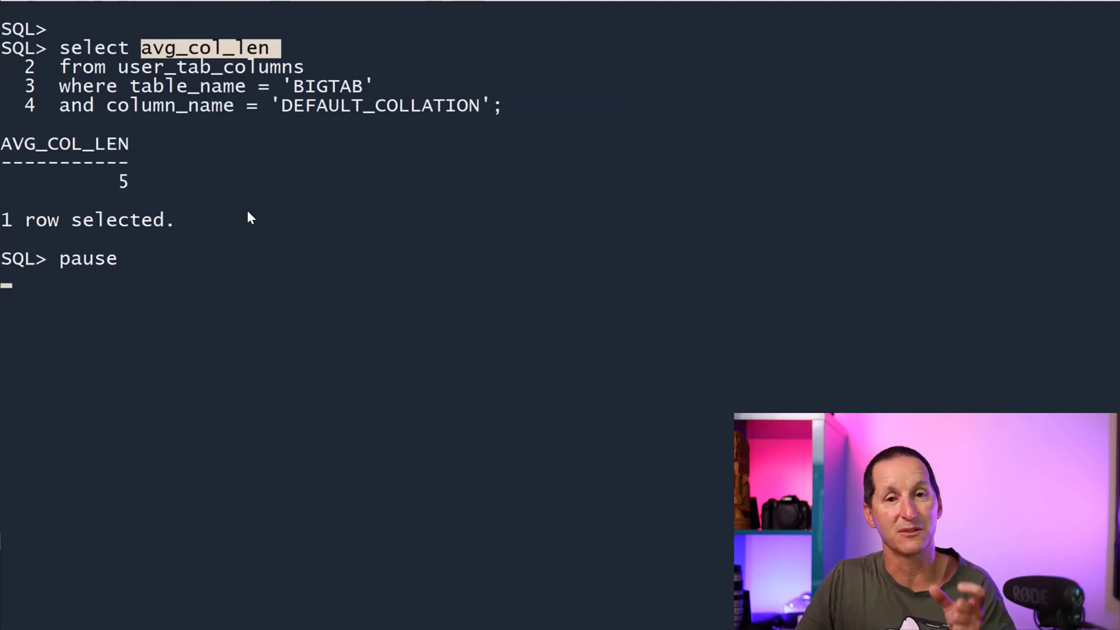
mouse_move(310, 100)
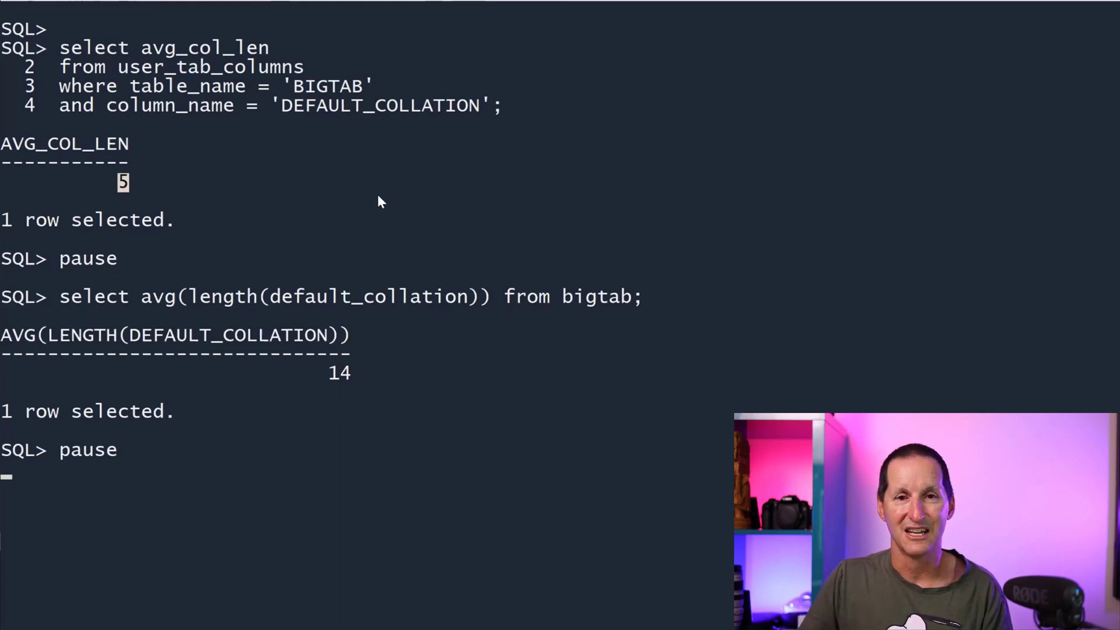
mouse_move(278, 105)
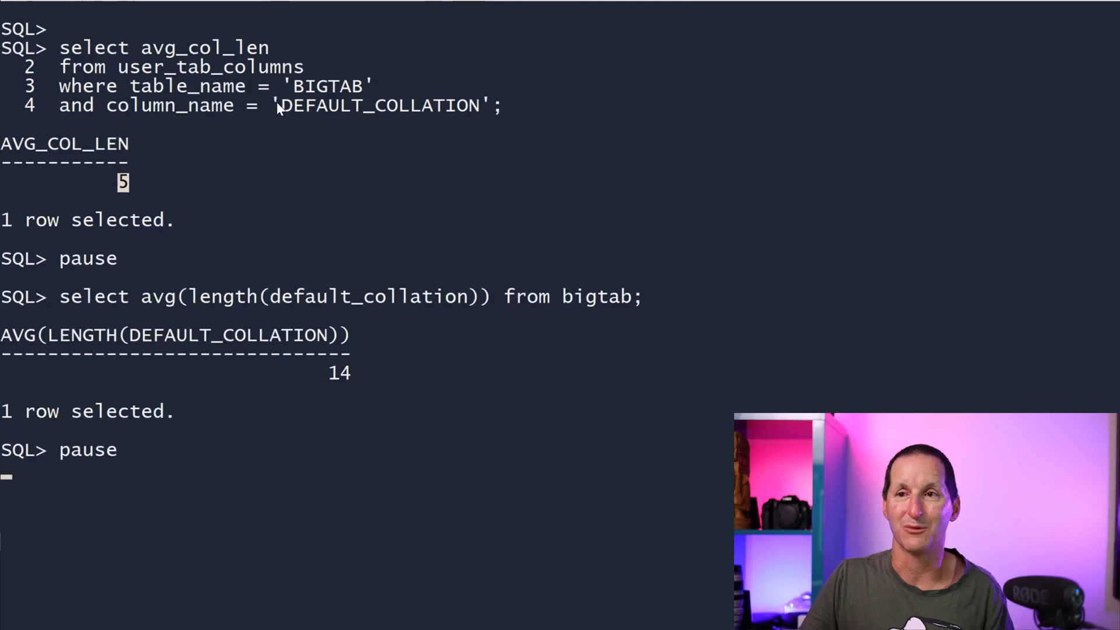
mouse_move(521, 148)
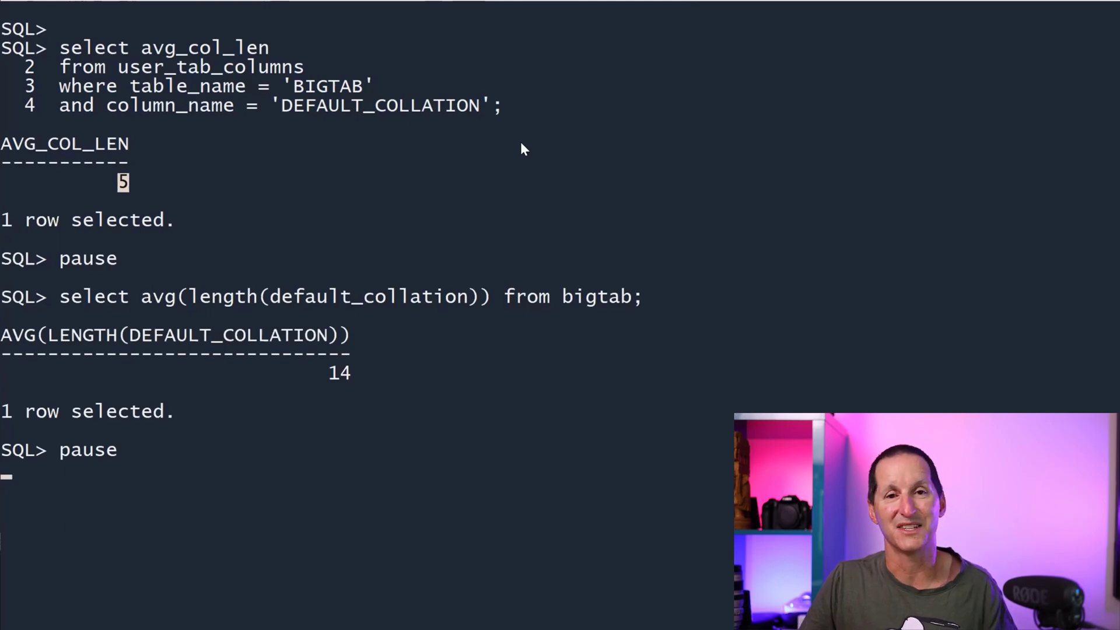
mouse_move(340, 438)
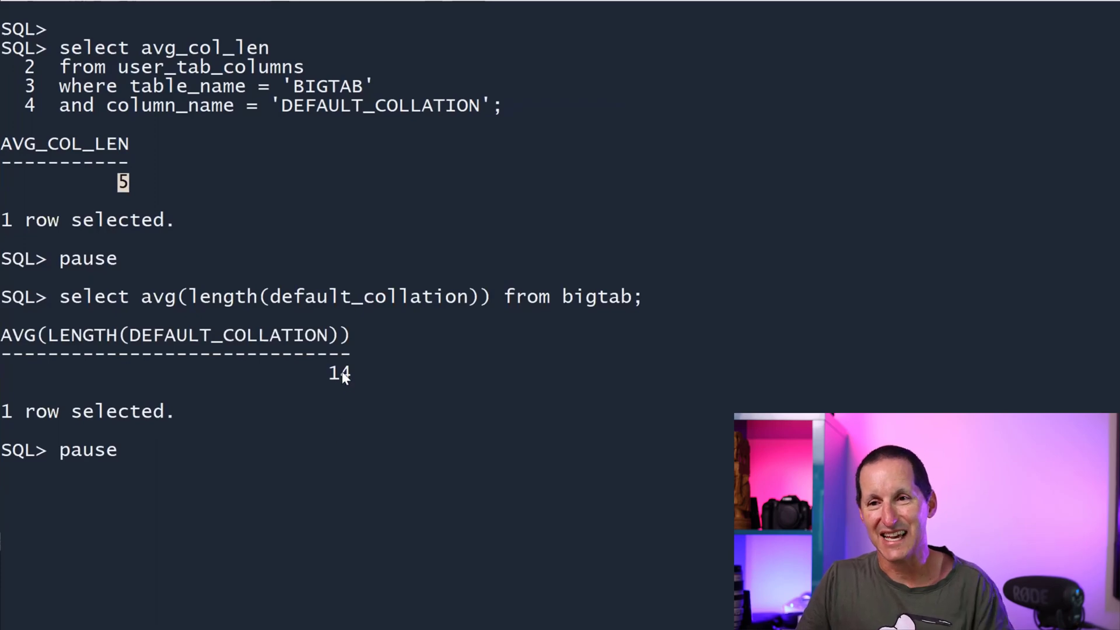
double_click(338, 372)
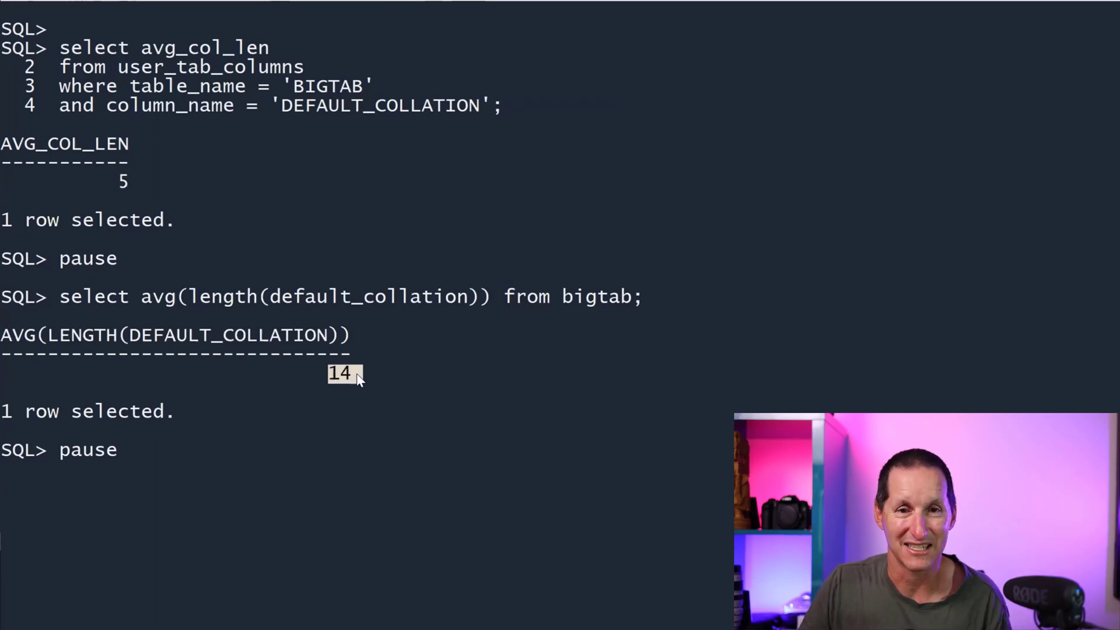
mouse_move(387, 405)
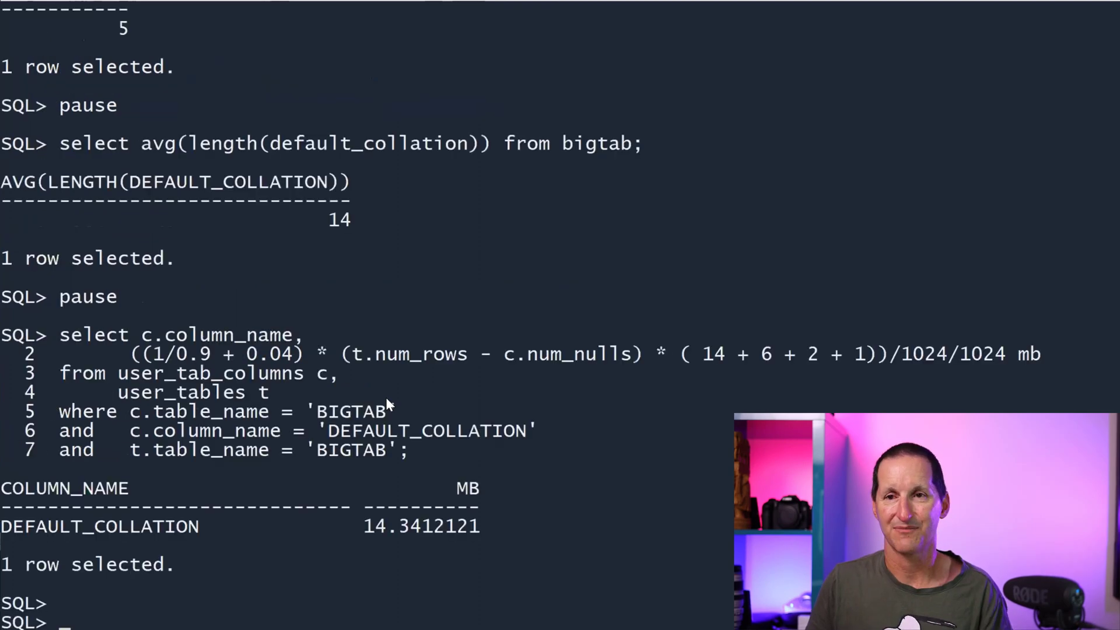
mouse_move(703, 360)
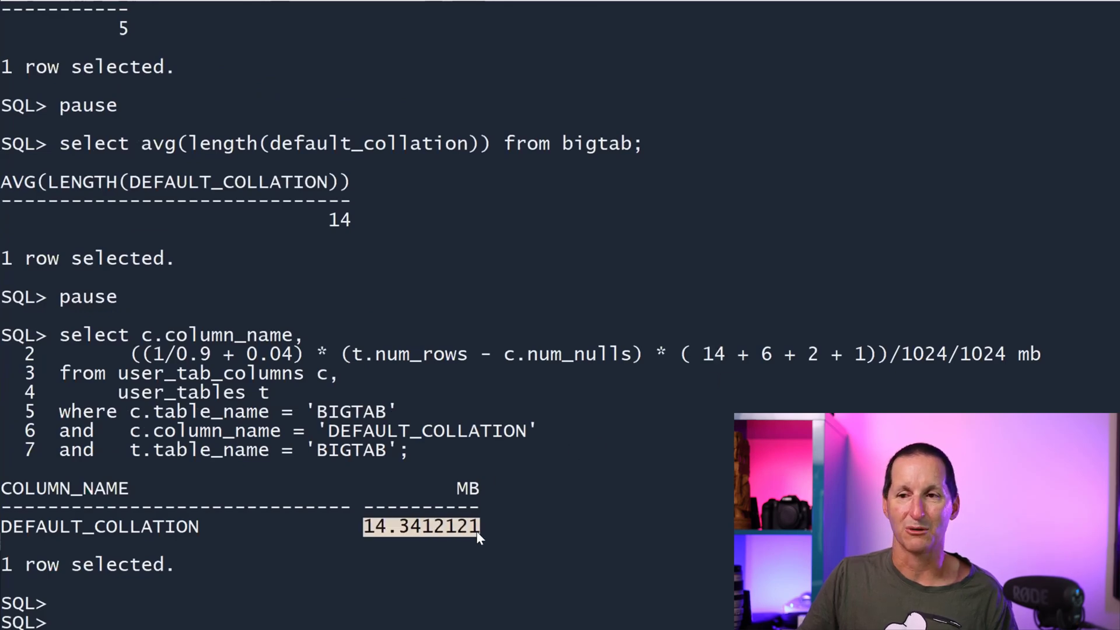
mouse_move(586, 568)
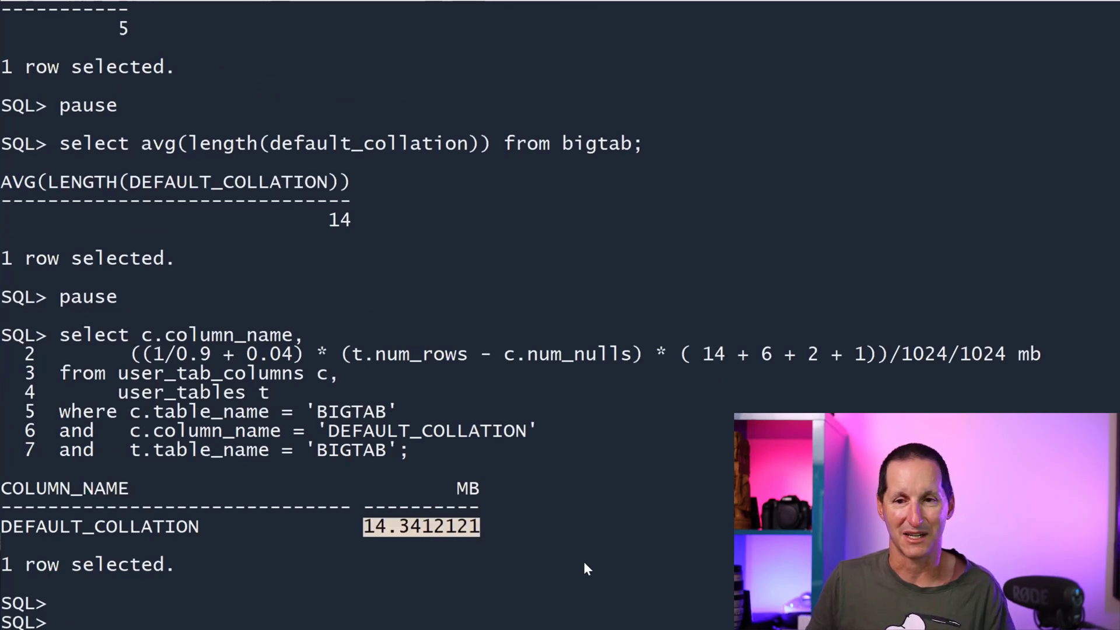